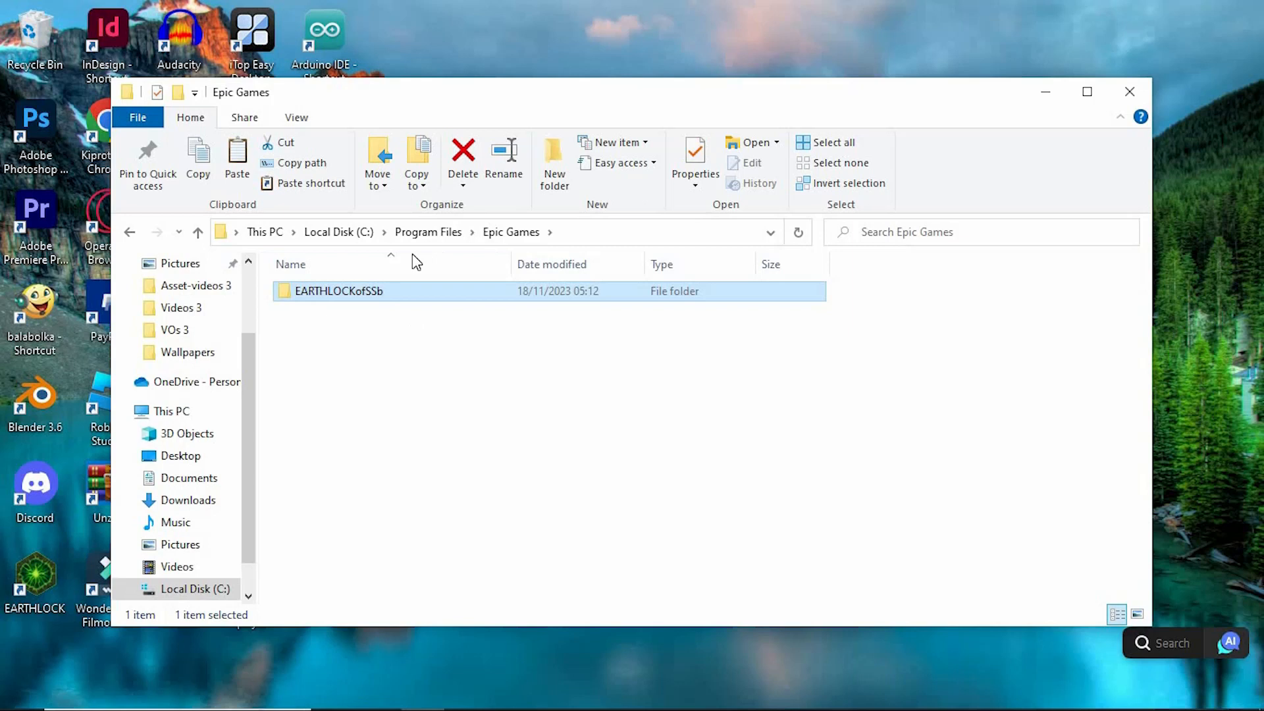
Close the File Explorer window showing C:\Program Files\Epic Games
{"action": "left_click", "coordinate": [428, 232]}
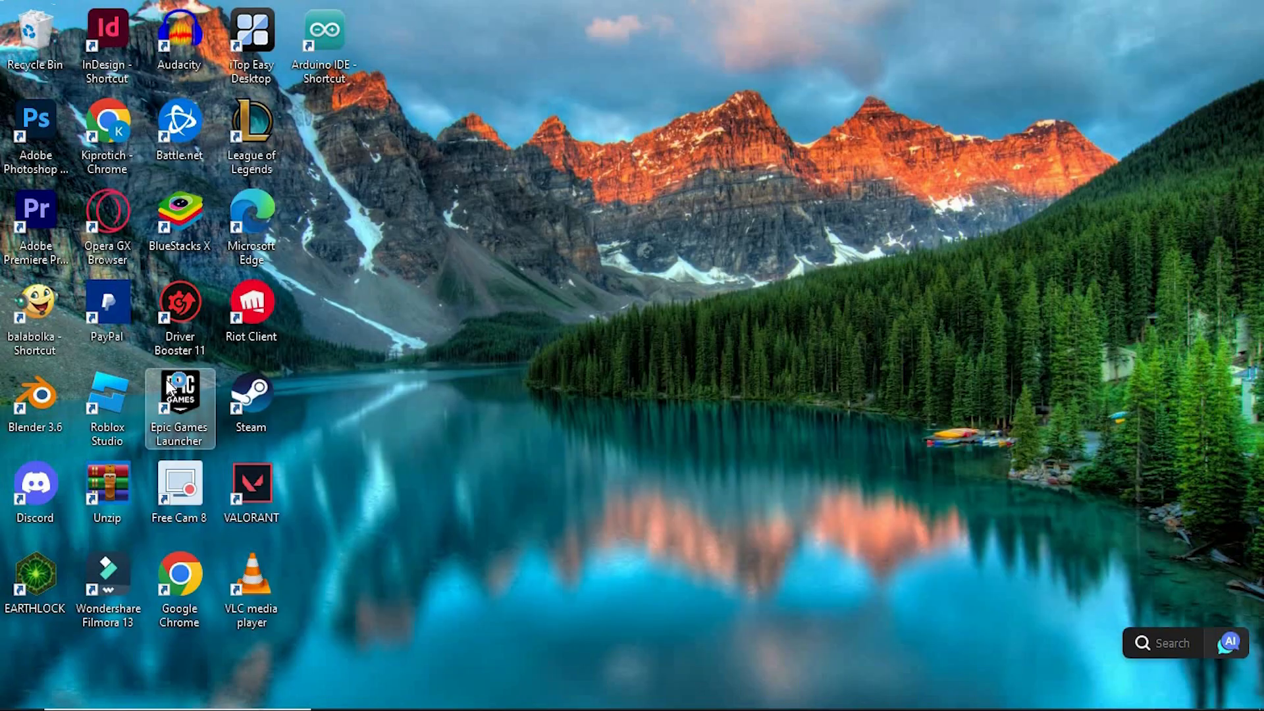
Launch Epic Games Launcher from the desktop shortcut and switch to the Library page
{"action": "double_click", "coordinate": [180, 400]}
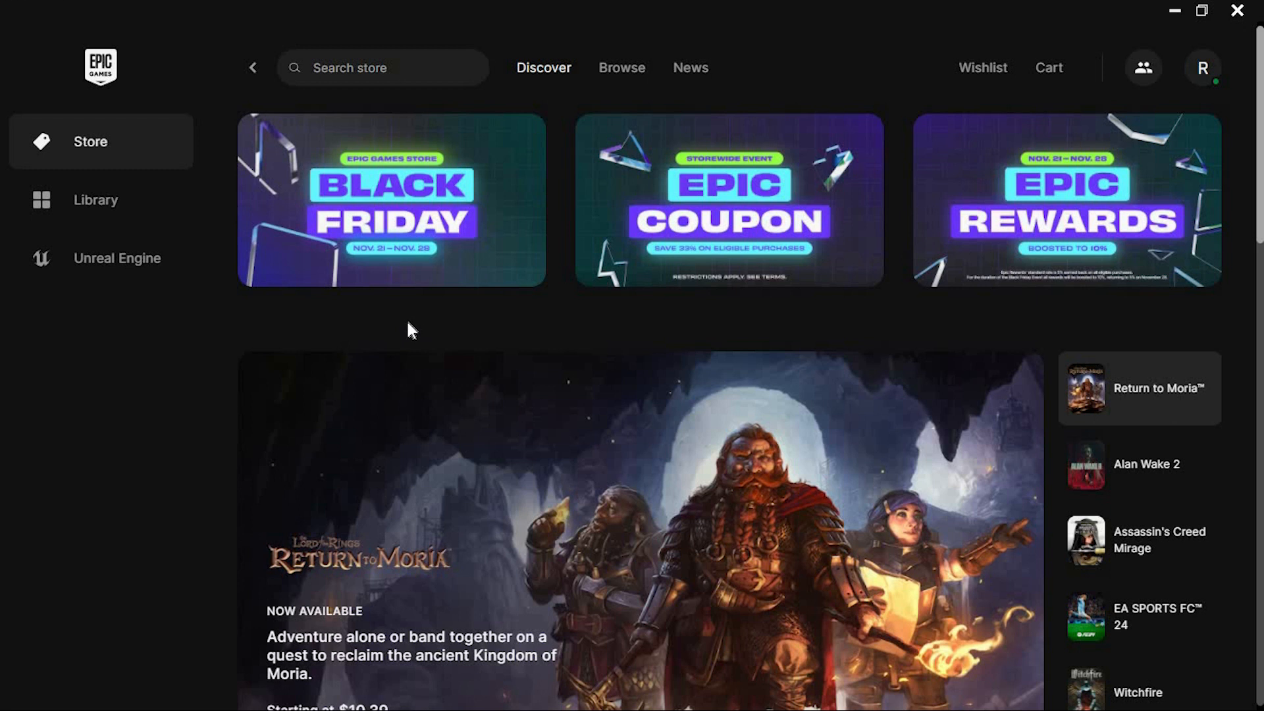
{"action": "mouse_move", "coordinate": [131, 144]}
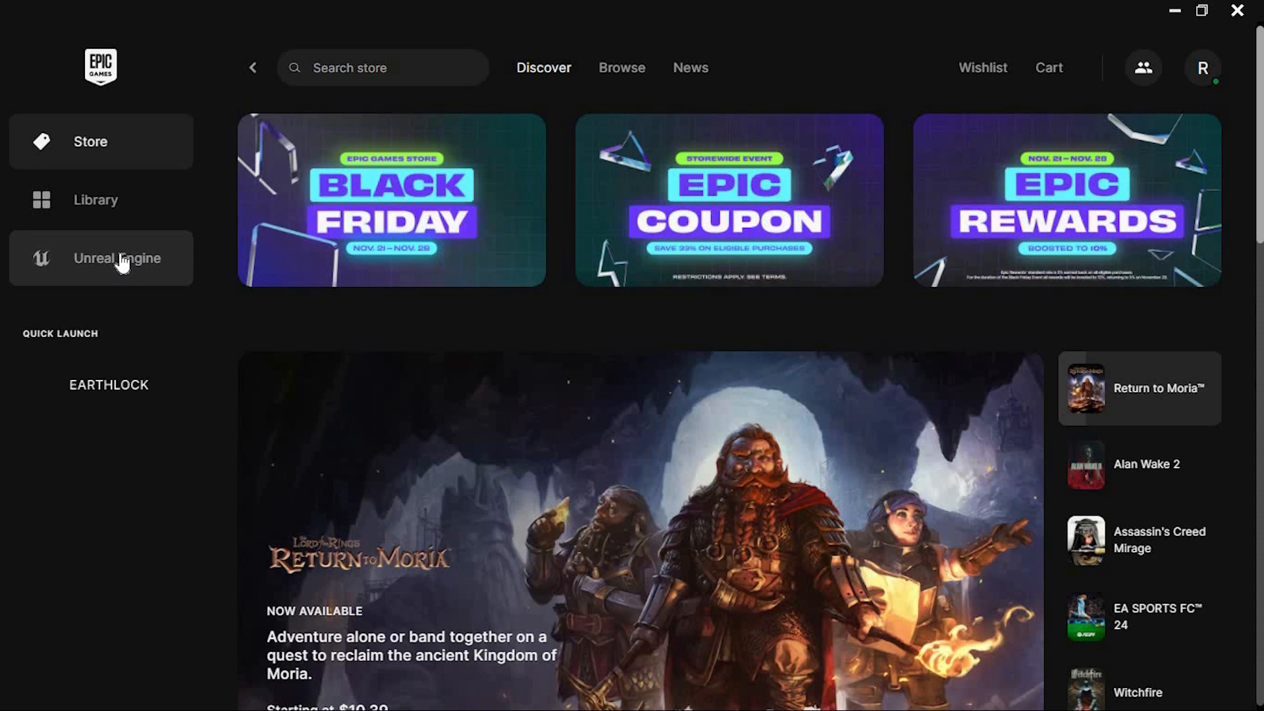
{"action": "left_click", "coordinate": [95, 198]}
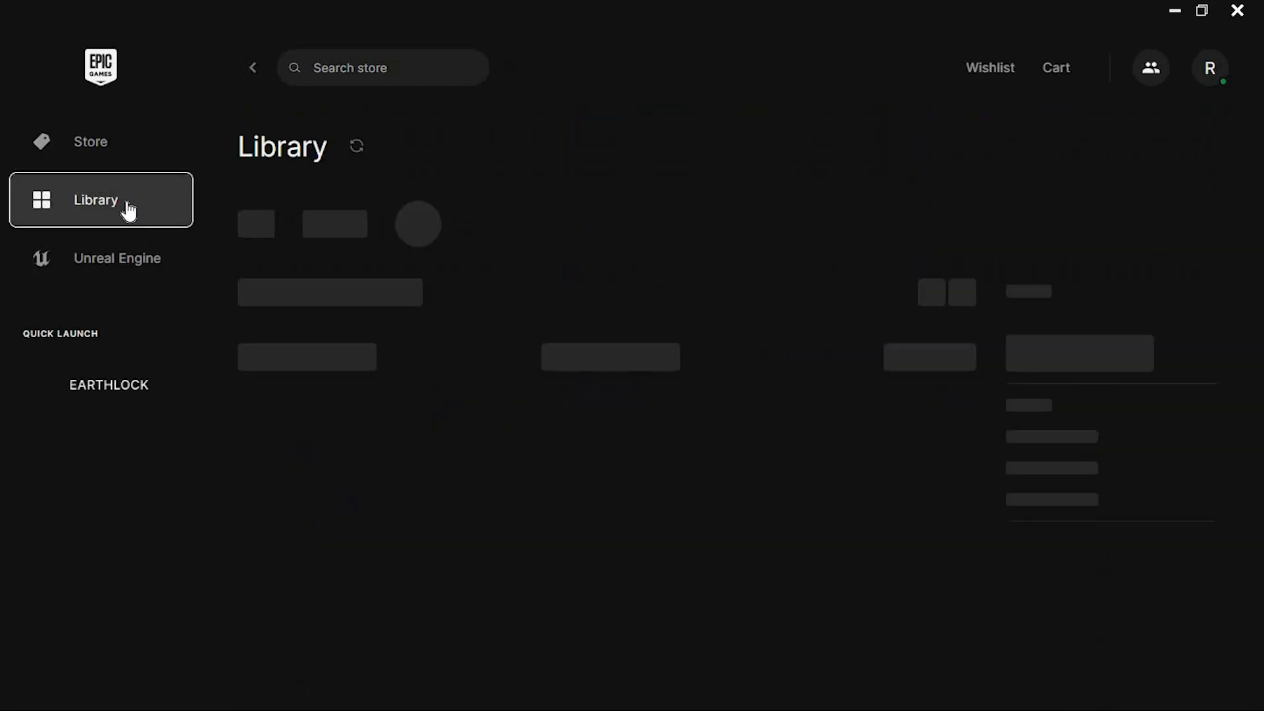
Uninstall EARTHLOCK from its tile menu, then start reinstalling it to reach the install-location dialog
{"action": "left_click", "coordinate": [100, 199]}
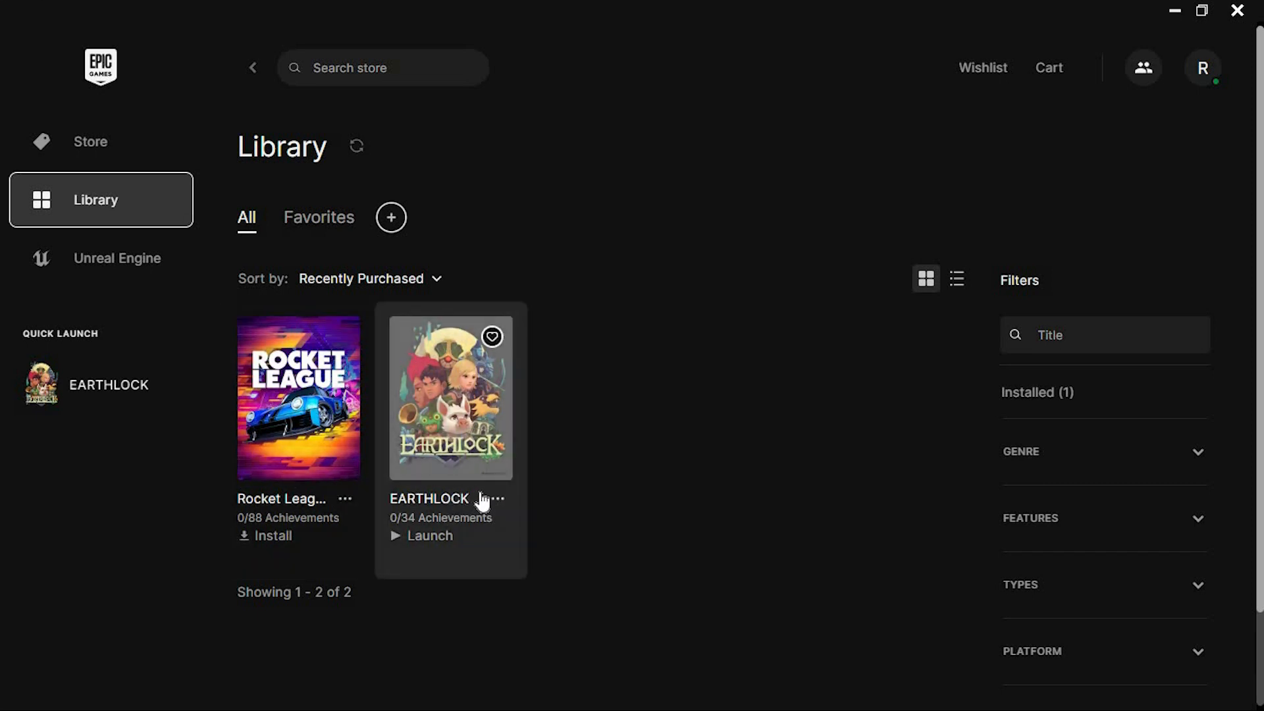
{"action": "left_click", "coordinate": [496, 498]}
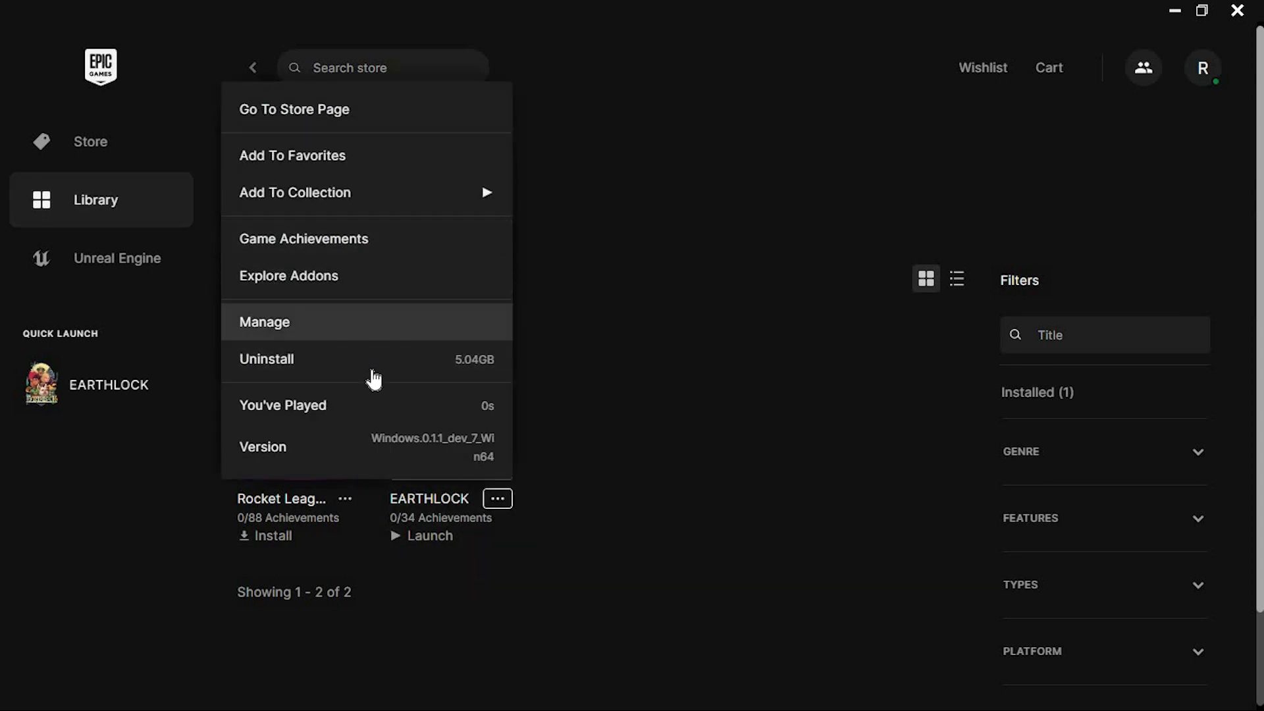
{"action": "left_click", "coordinate": [266, 358]}
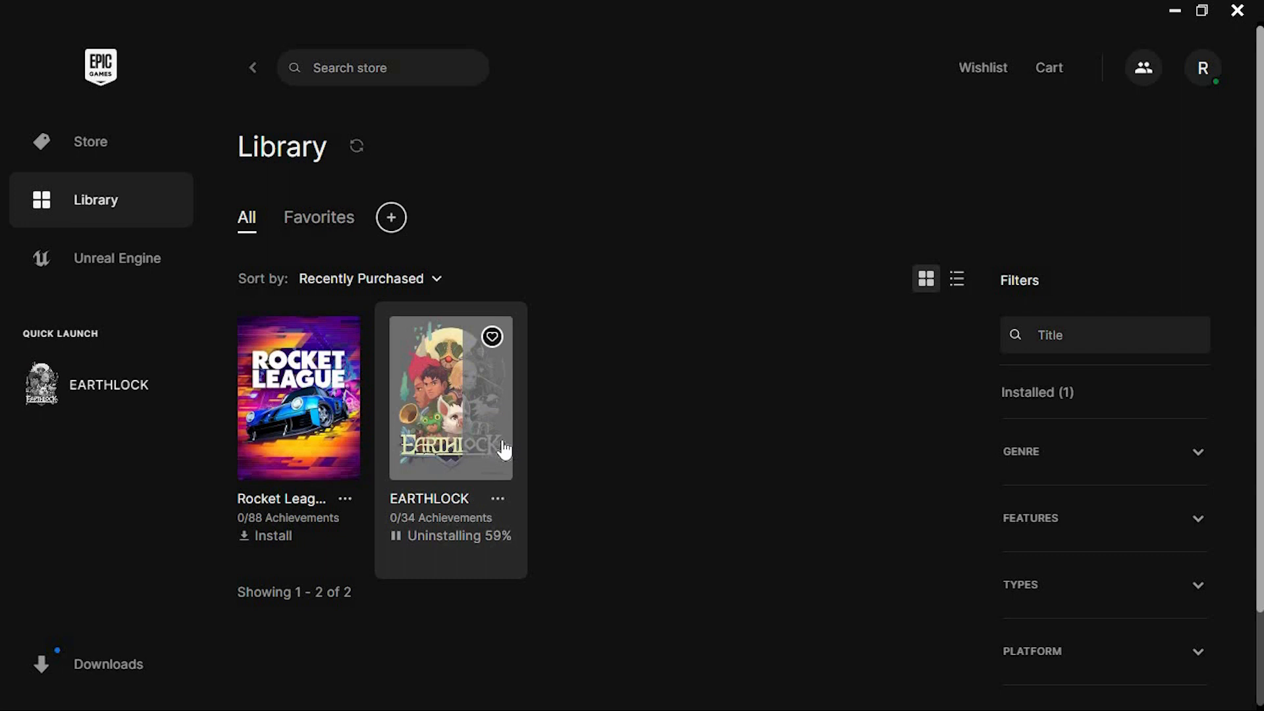
{"action": "left_click", "coordinate": [268, 538]}
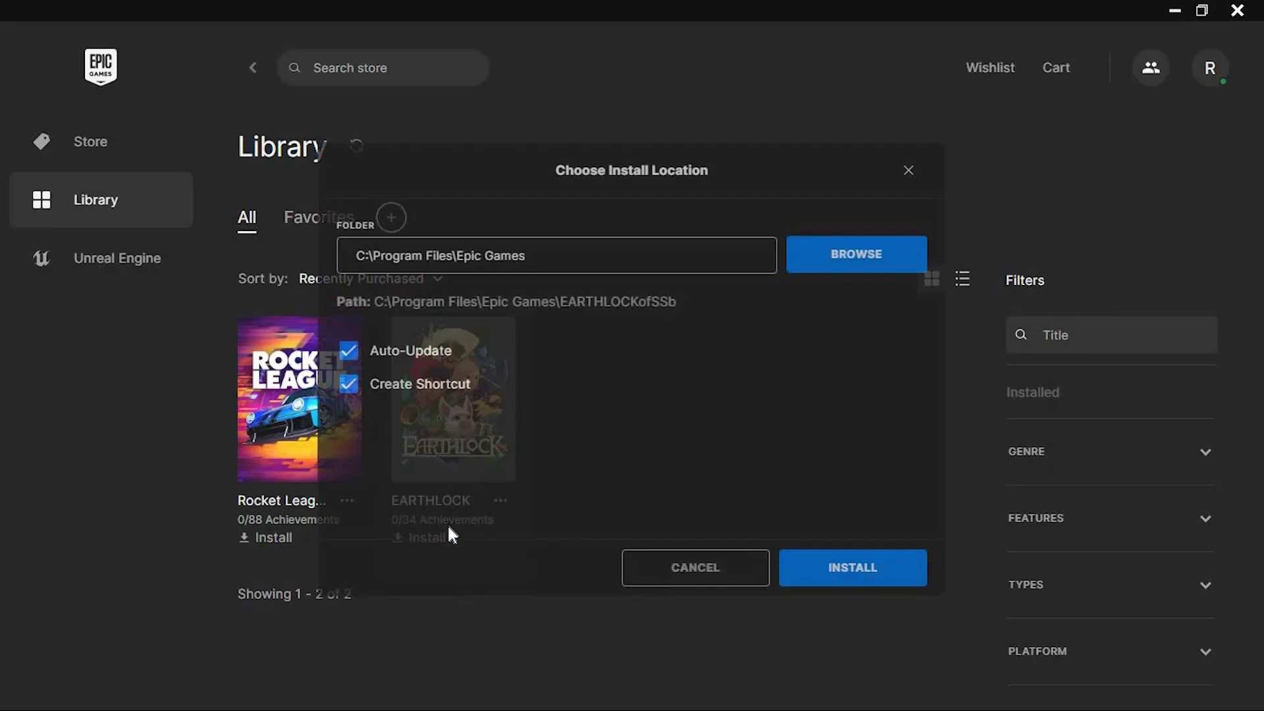
Pick the Games folder as EARTHLOCK's new install destination and leave the queued download paused
{"action": "left_click", "coordinate": [854, 254]}
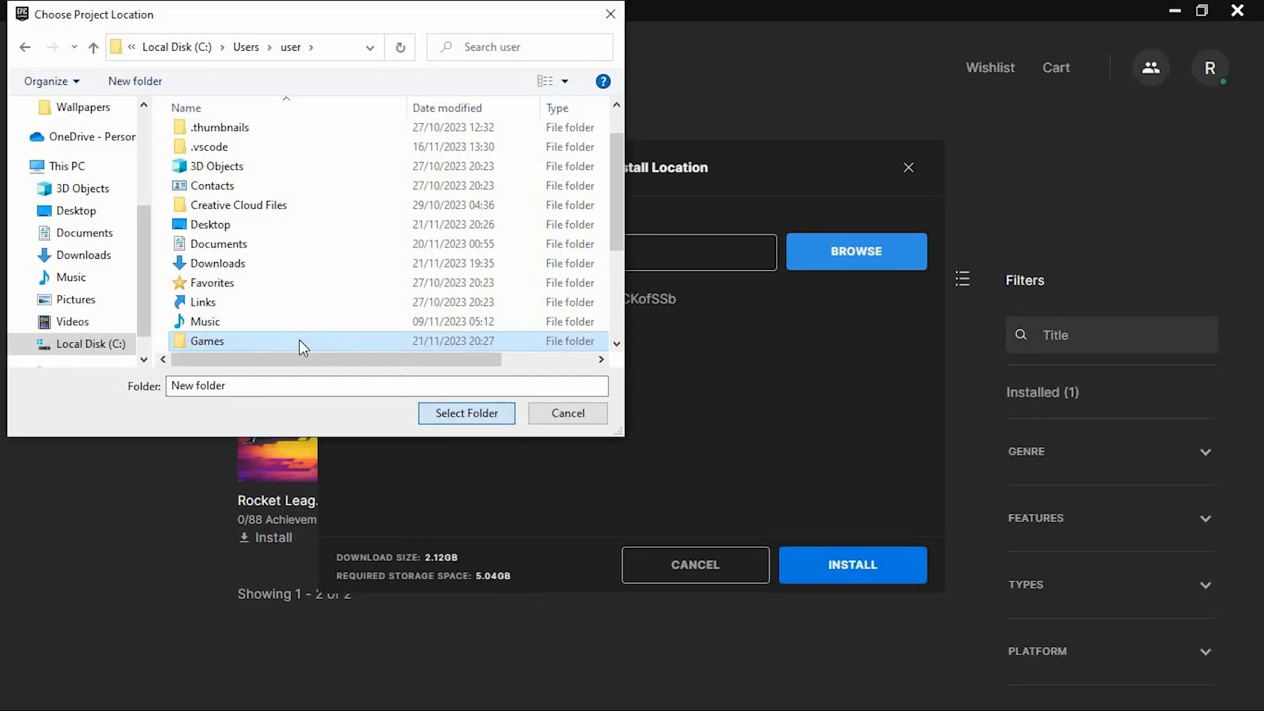
{"action": "double_click", "coordinate": [206, 341]}
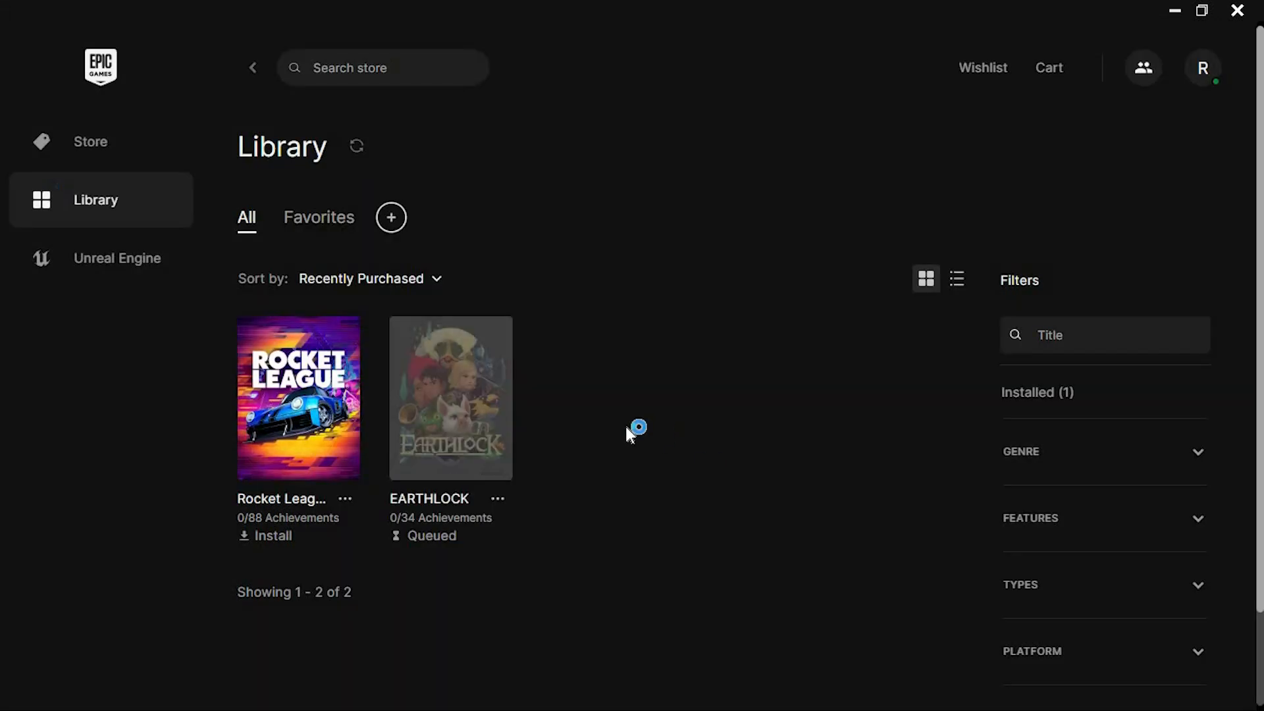
{"action": "left_click", "coordinate": [419, 536]}
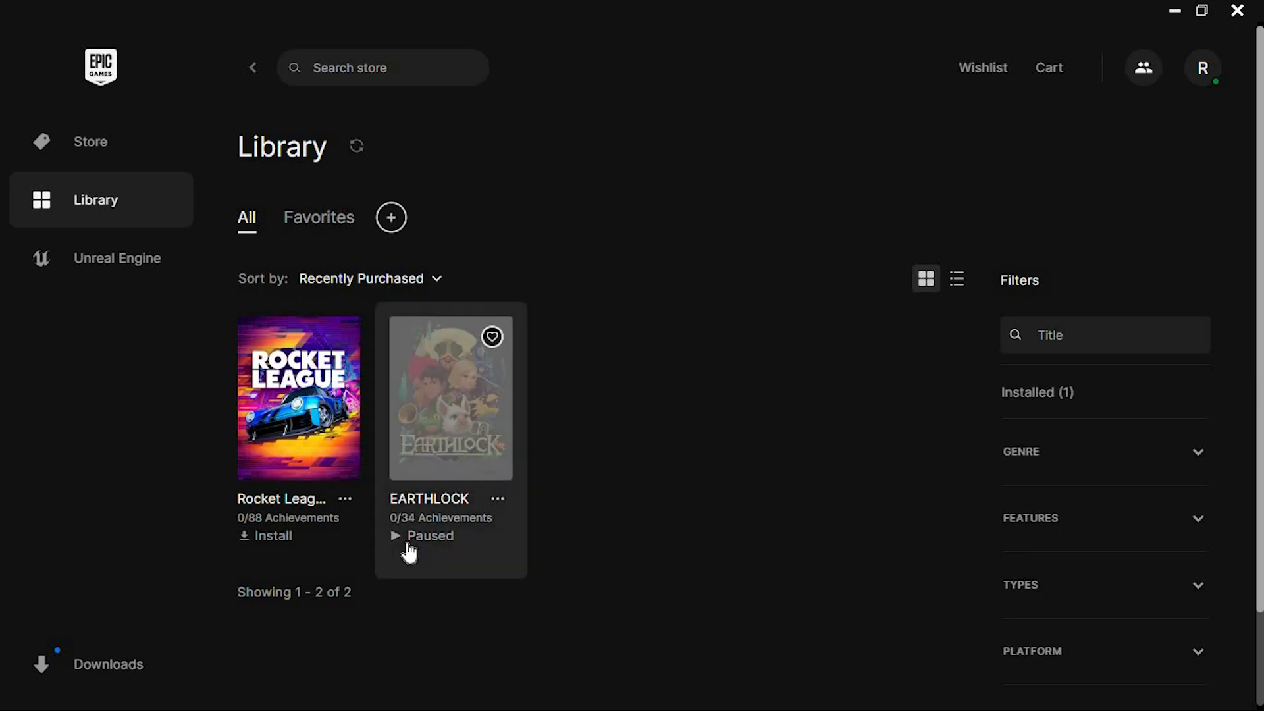